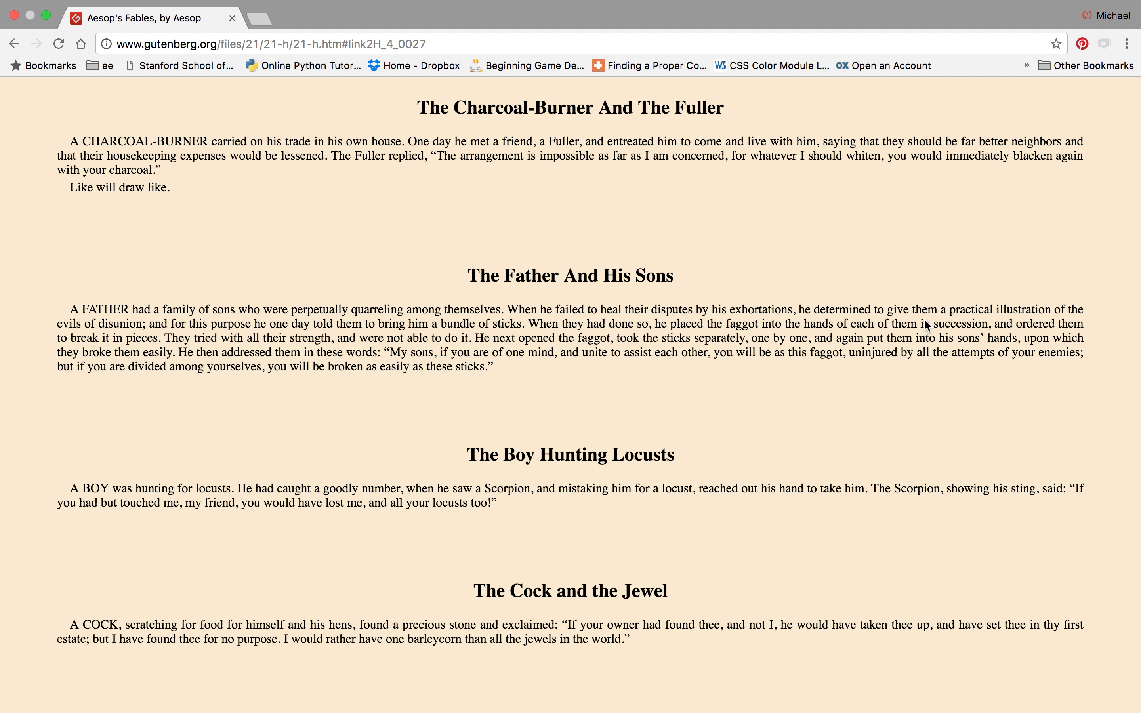
mouse_move(111, 164)
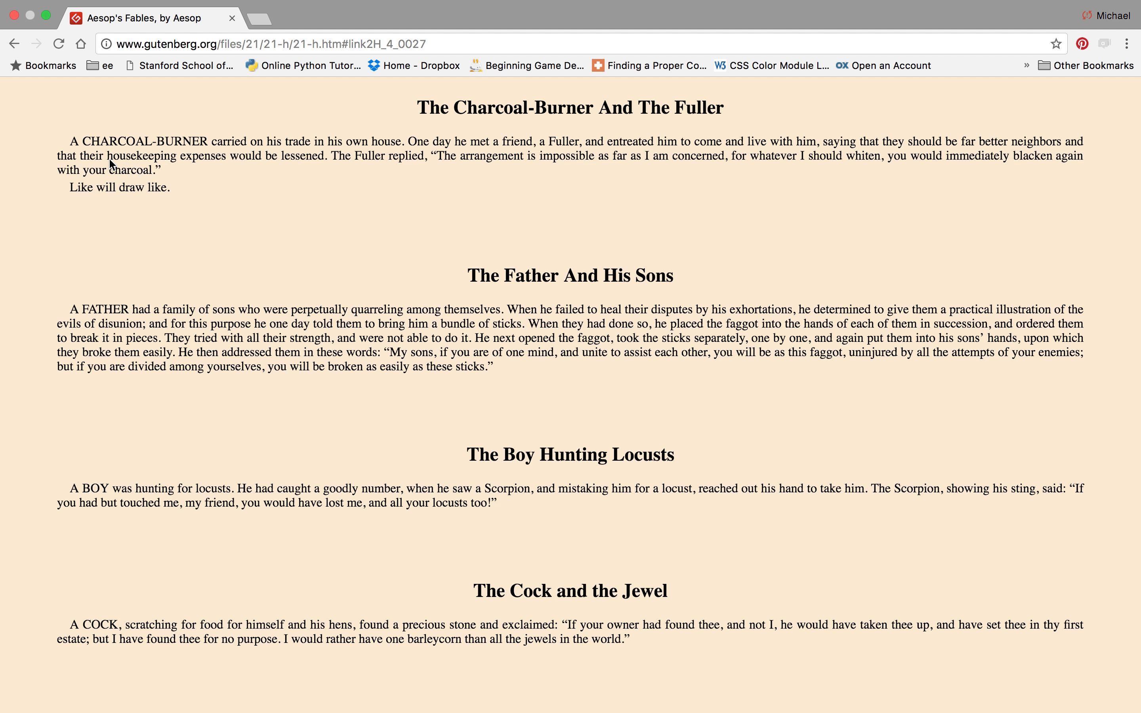
Select the words 'be lessened' in the fable's first paragraph
left_click_drag(105, 156, 326, 155)
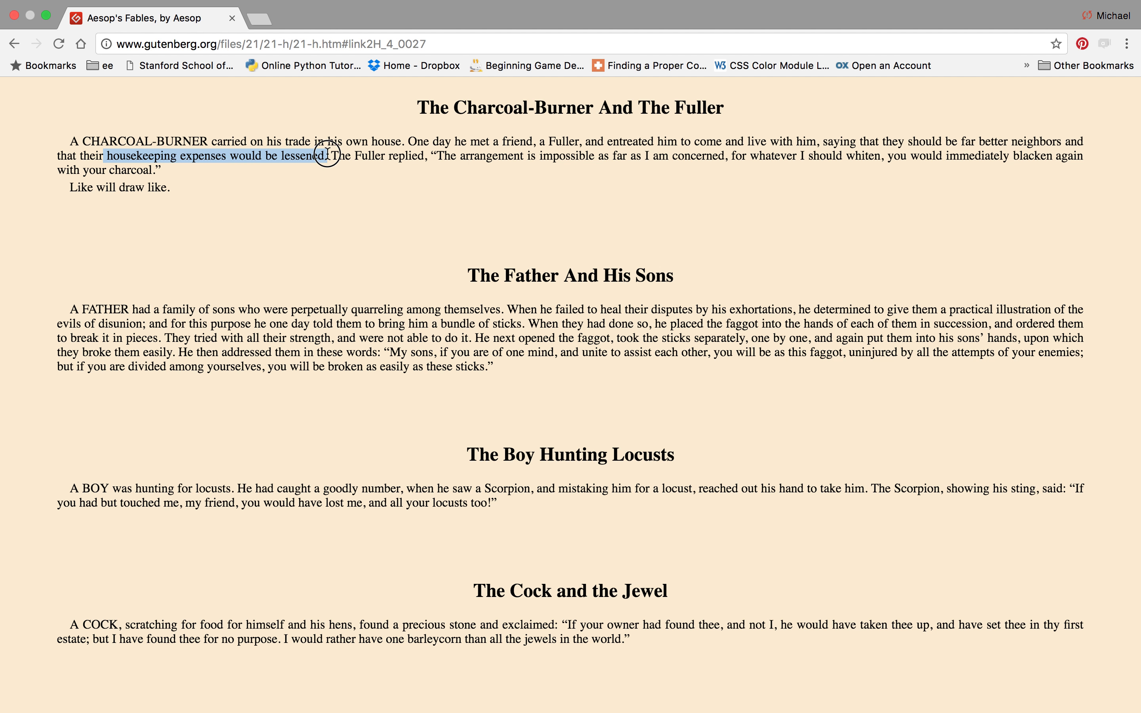
left_click_drag(326, 156, 256, 155)
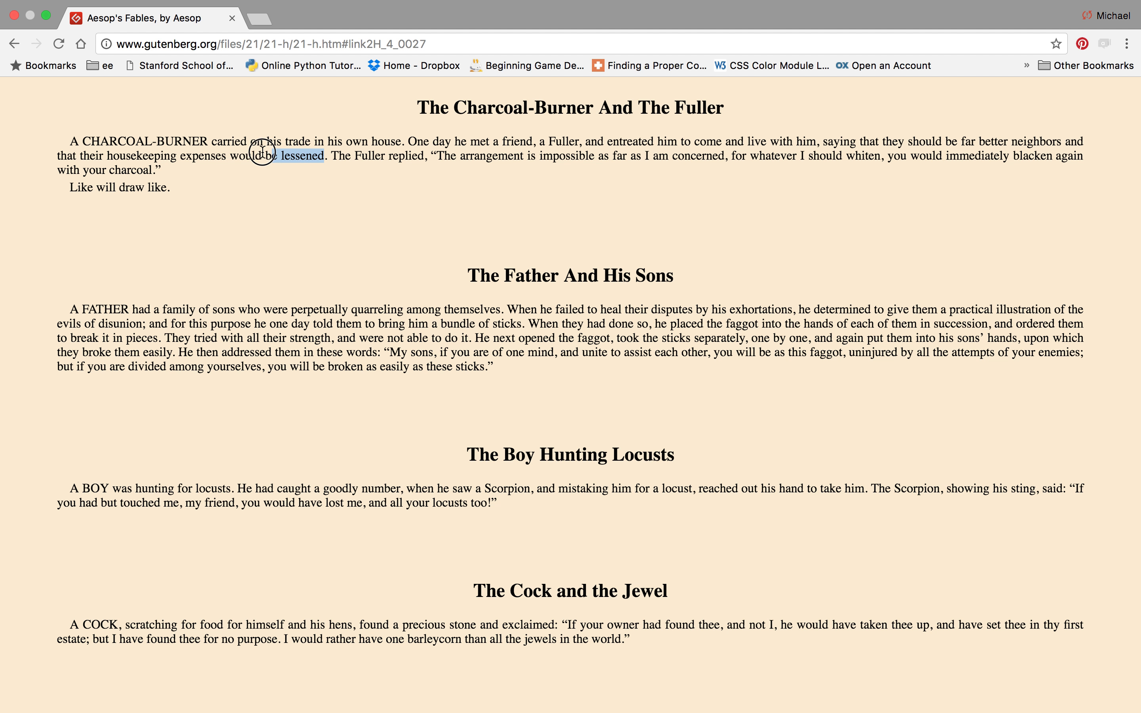
mouse_move(416, 169)
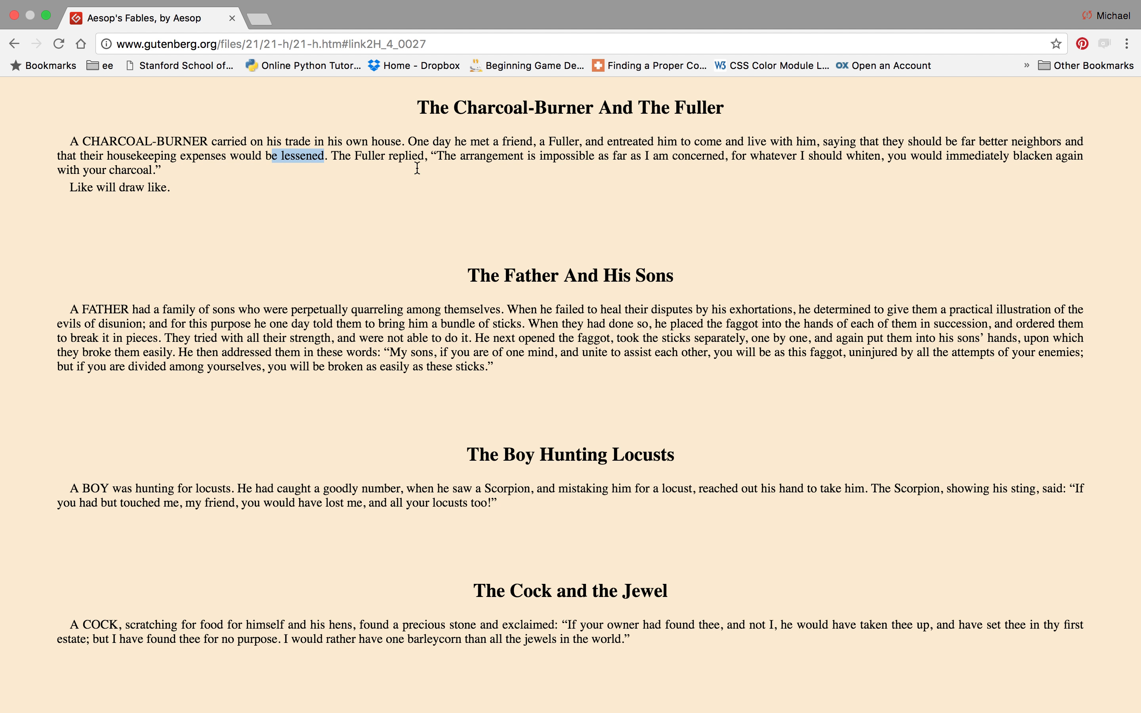
mouse_move(225, 102)
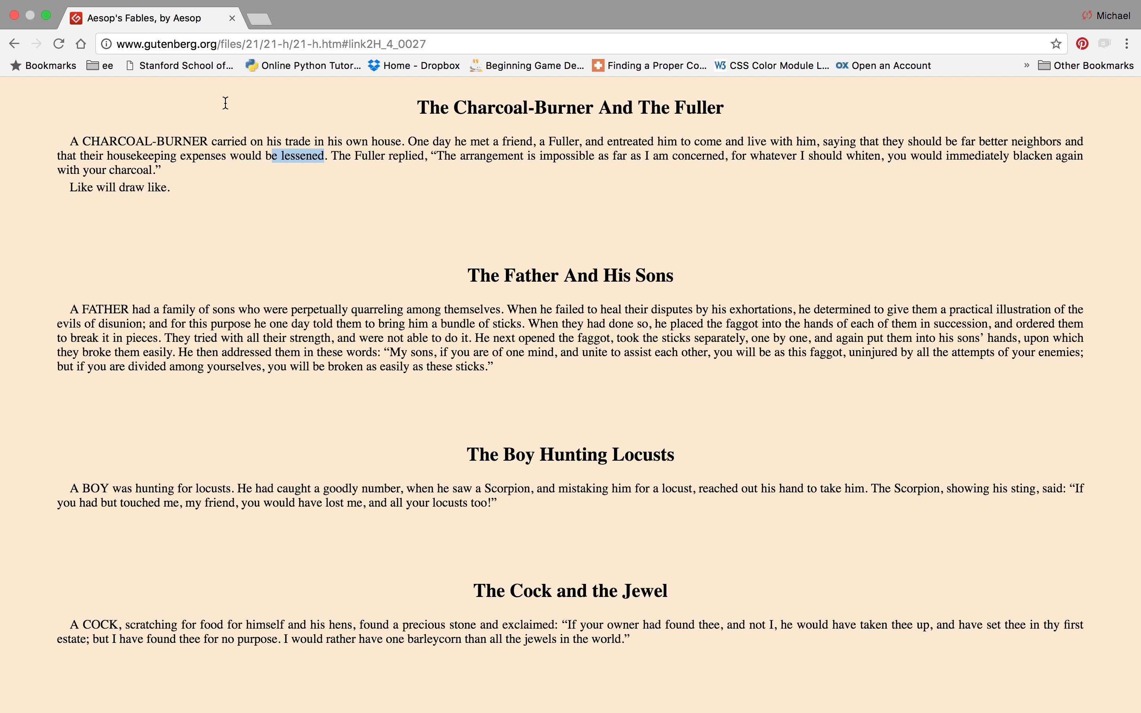
mouse_move(526, 85)
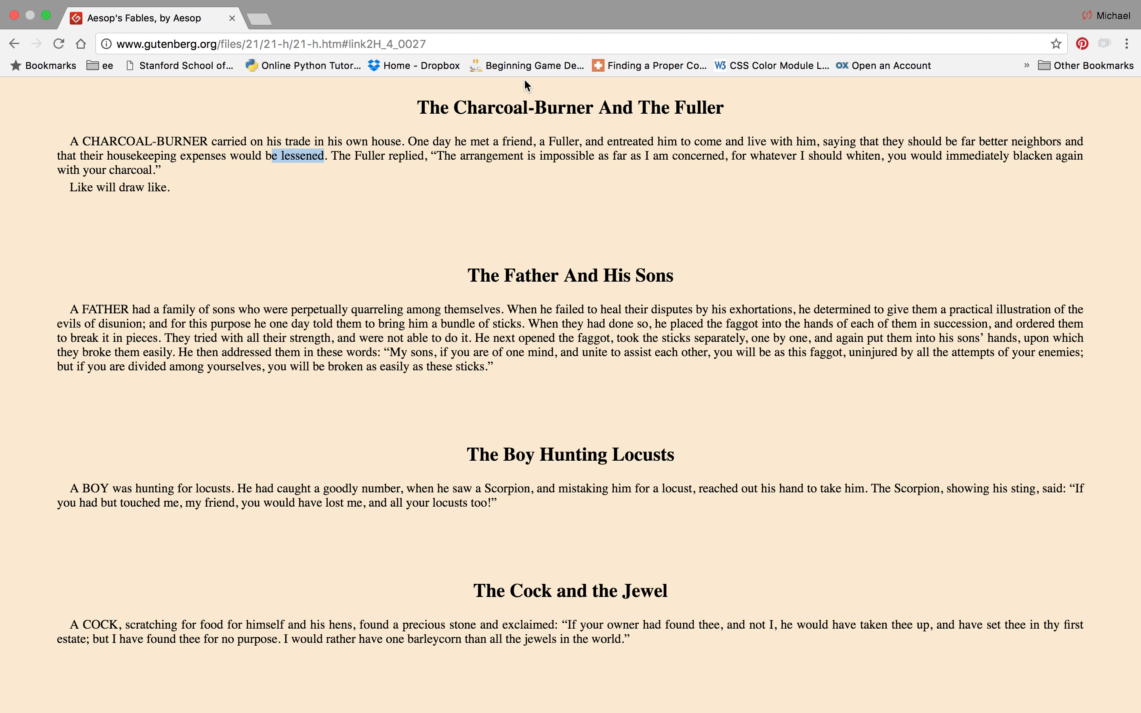
mouse_move(595, 170)
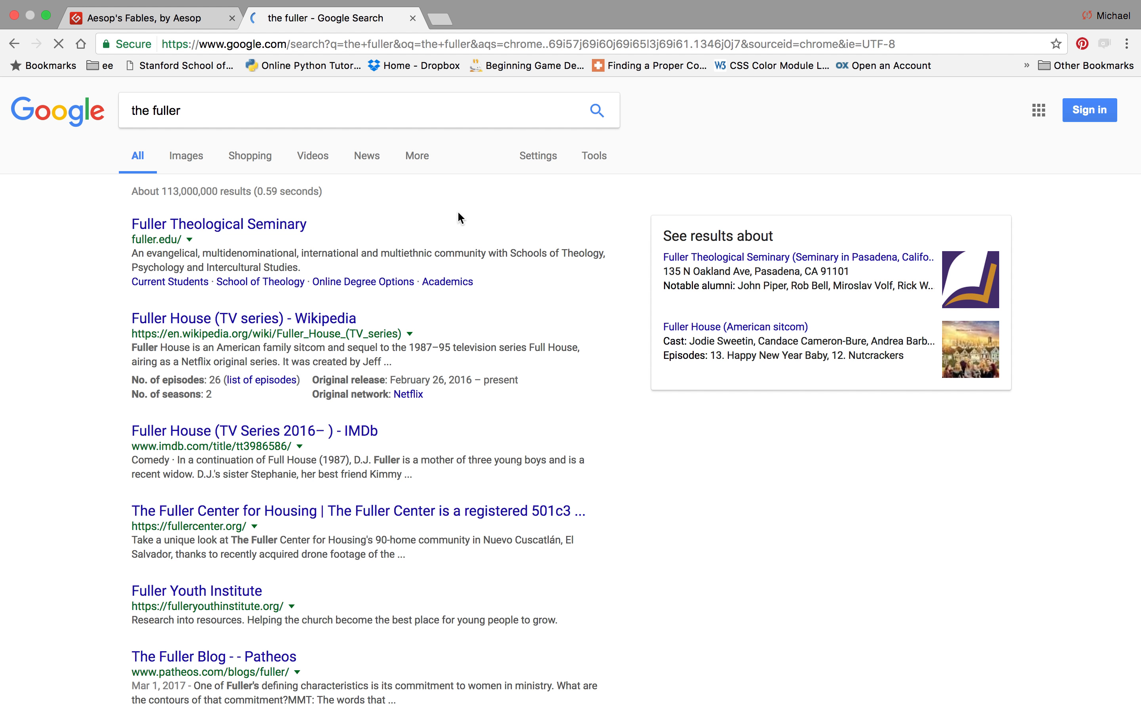
Scroll the 'the fuller aesop's fables' results and choose the Wikisource version
scroll("down", 3)
type(" aesop's fables")
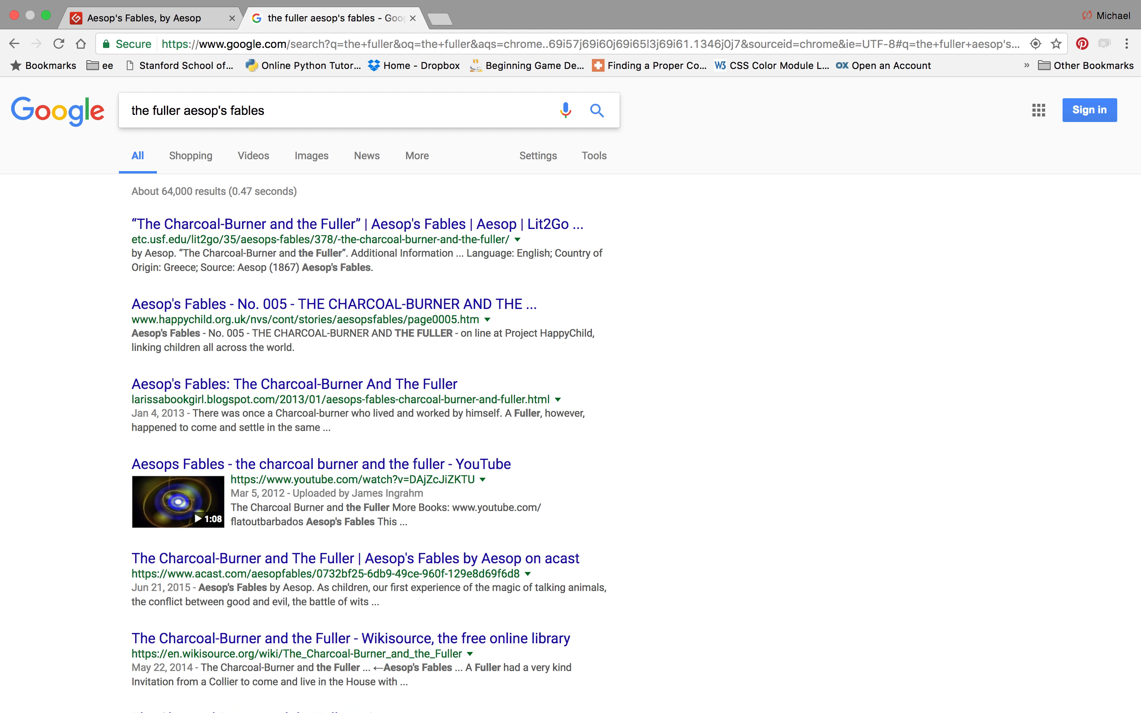
mouse_move(335, 304)
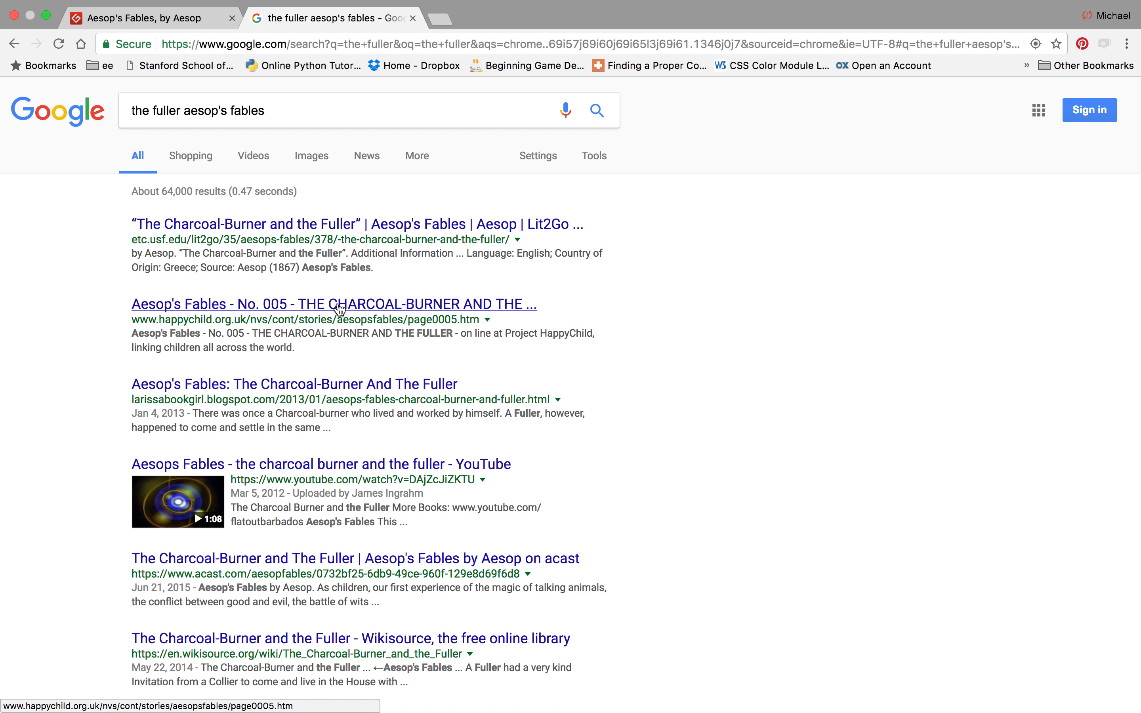
mouse_move(385, 427)
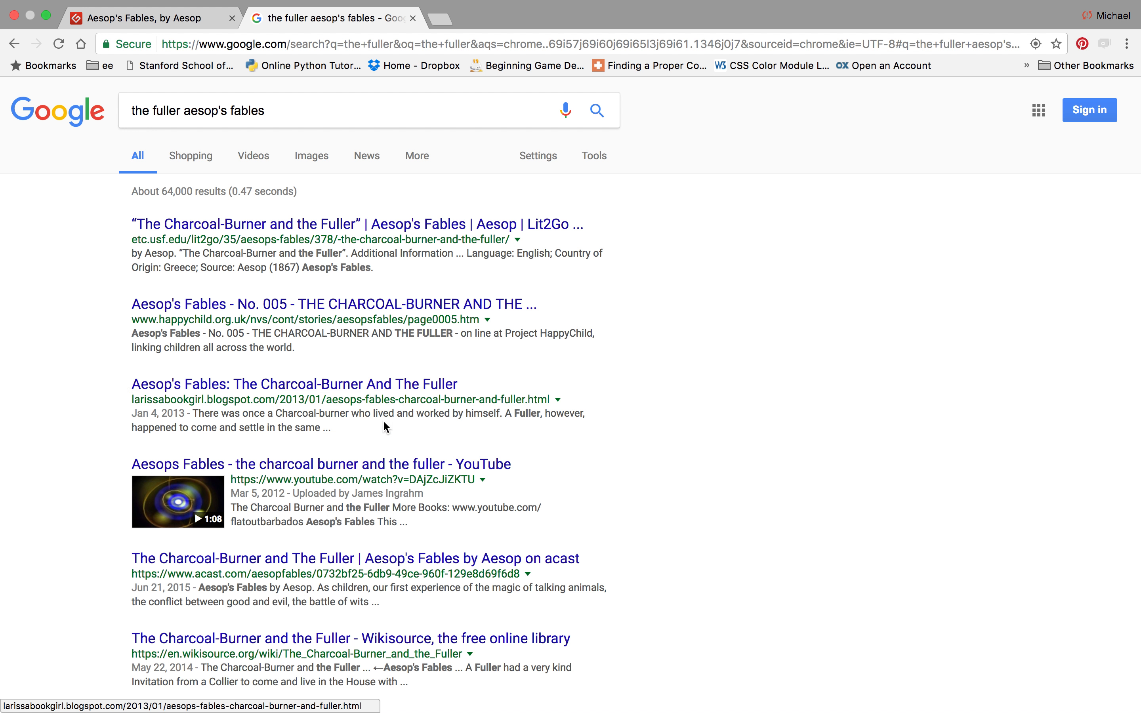
scroll("down", 3)
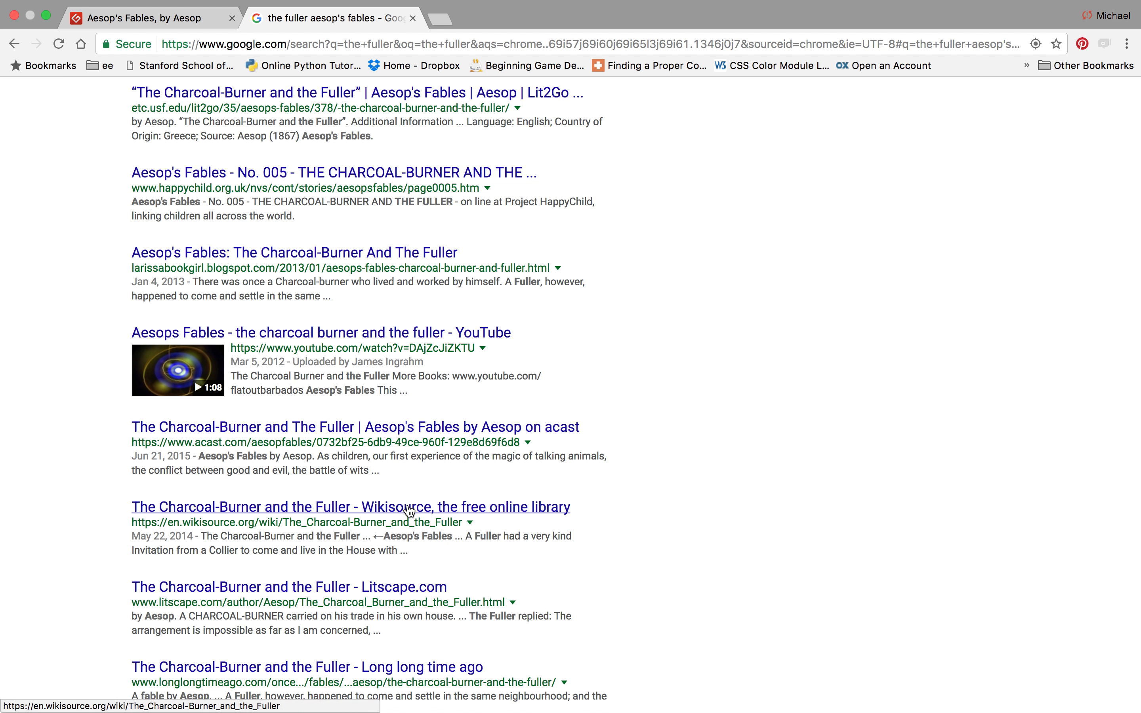
left_click(350, 506)
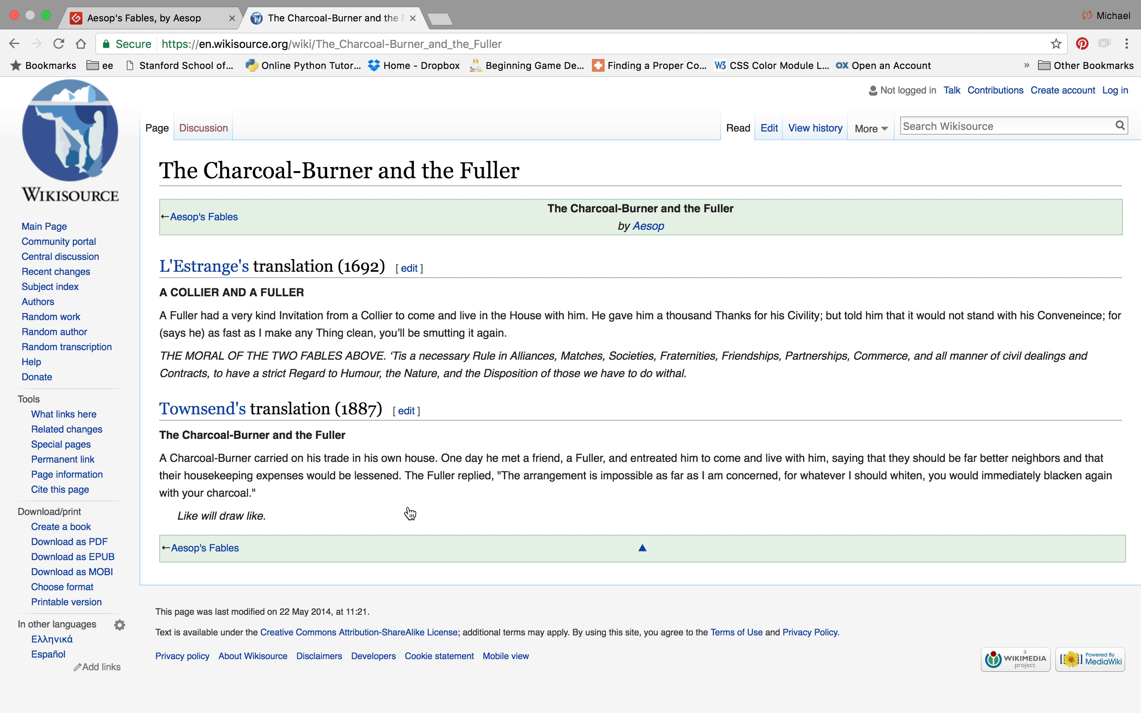
mouse_move(638, 423)
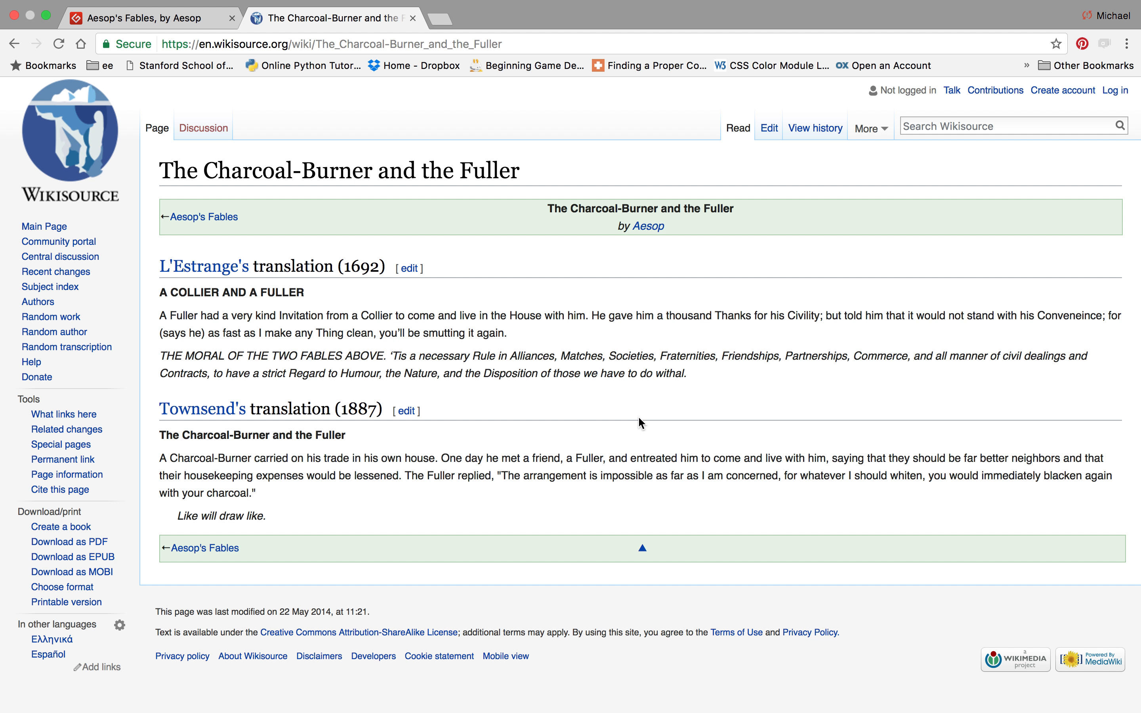
mouse_move(420, 146)
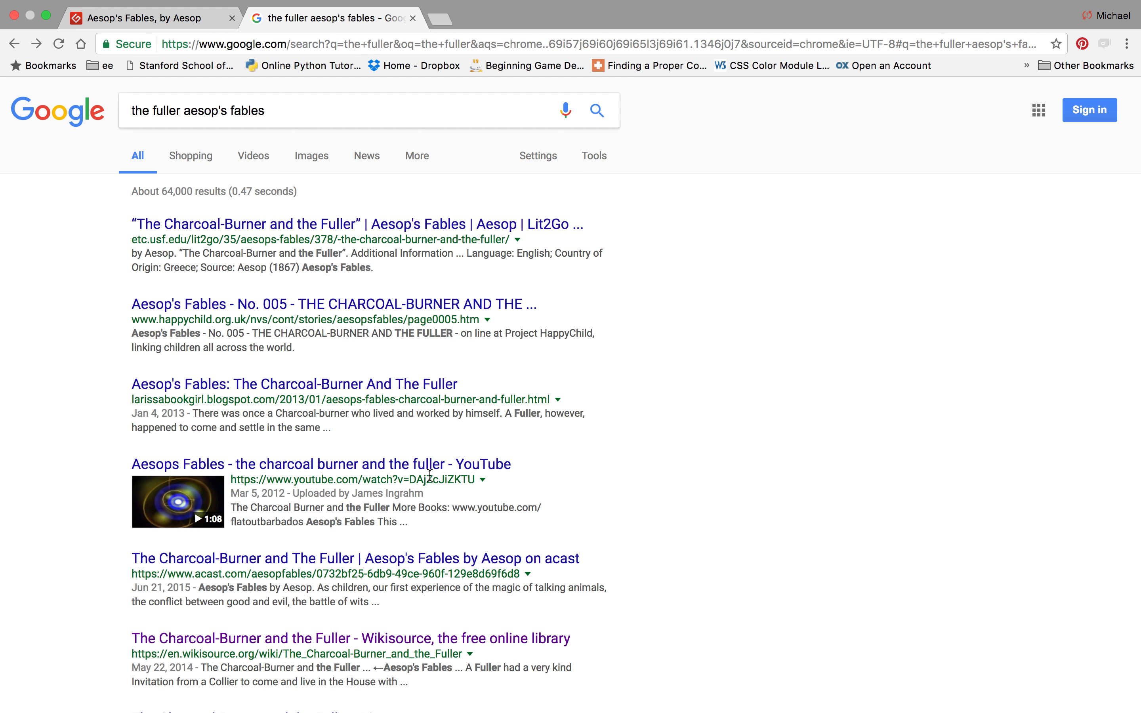
Scroll further down the Google results after returning from Wikisource
scroll("down", 3)
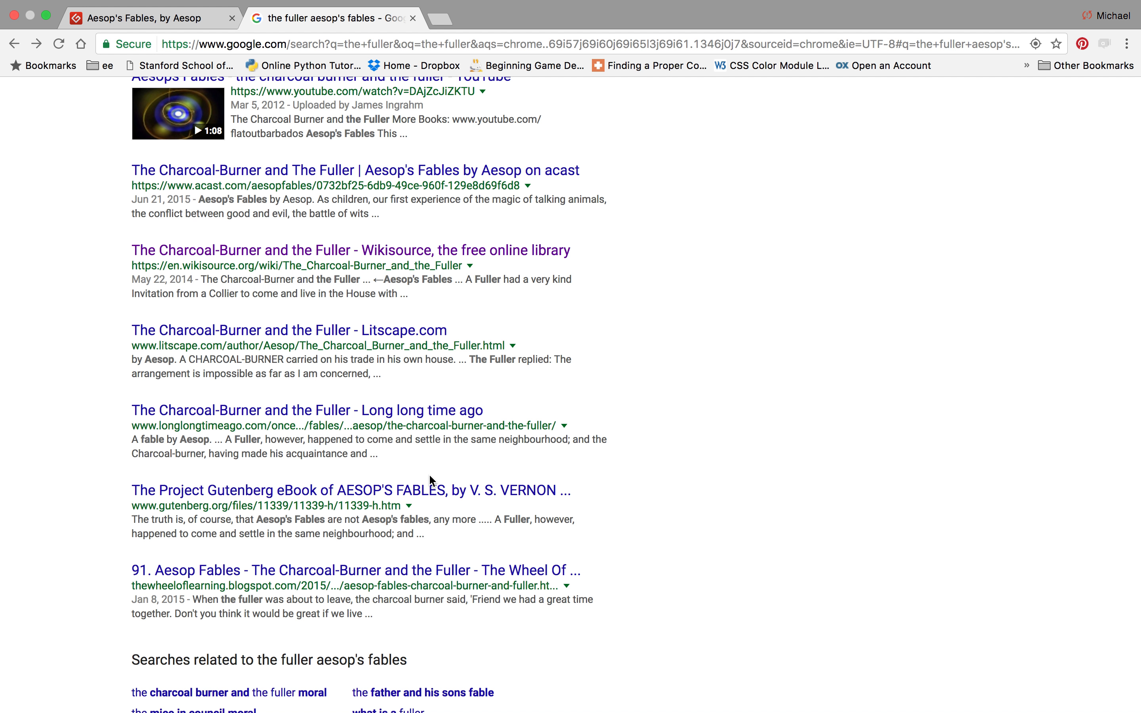
View the Litscape version of the fable down to its moral, 'Like will draw like.'
left_click(289, 330)
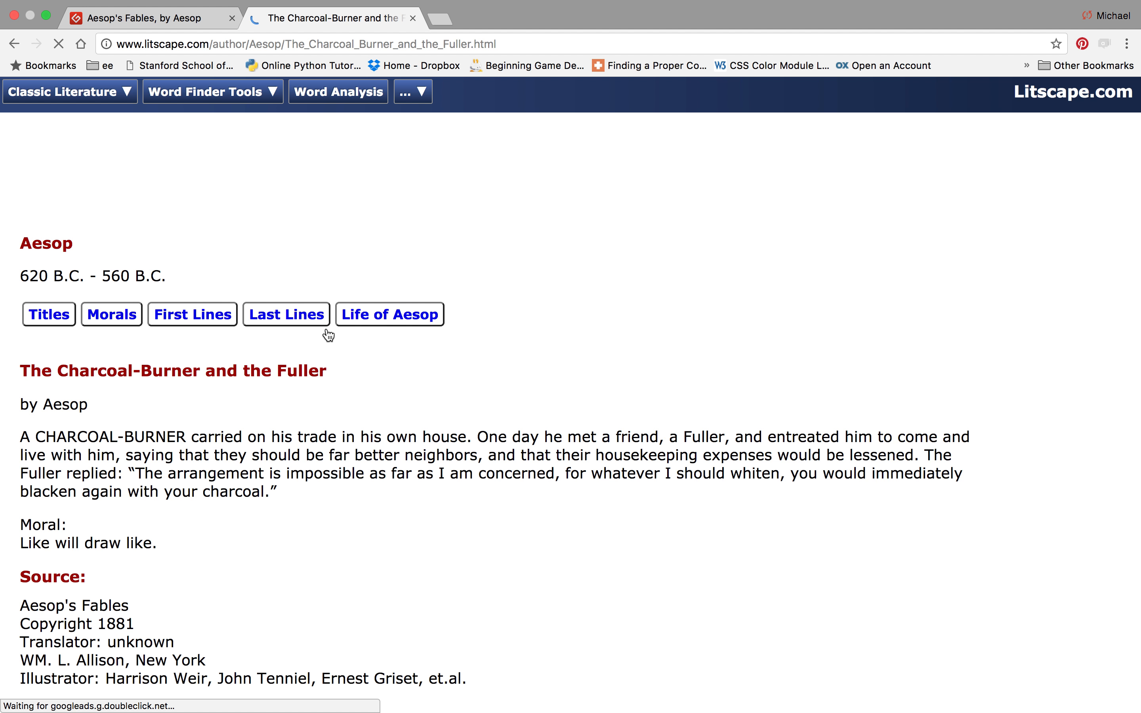
scroll("down", 3)
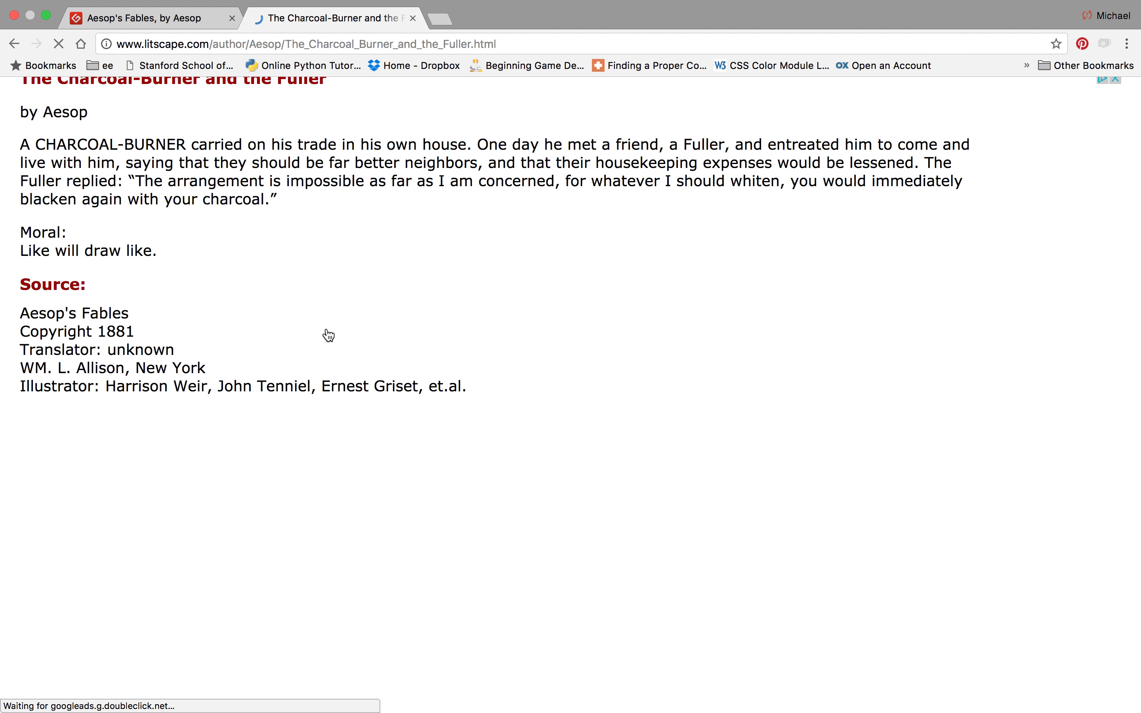
scroll("down", 3)
type("what is a fuller?  aesop's fables")
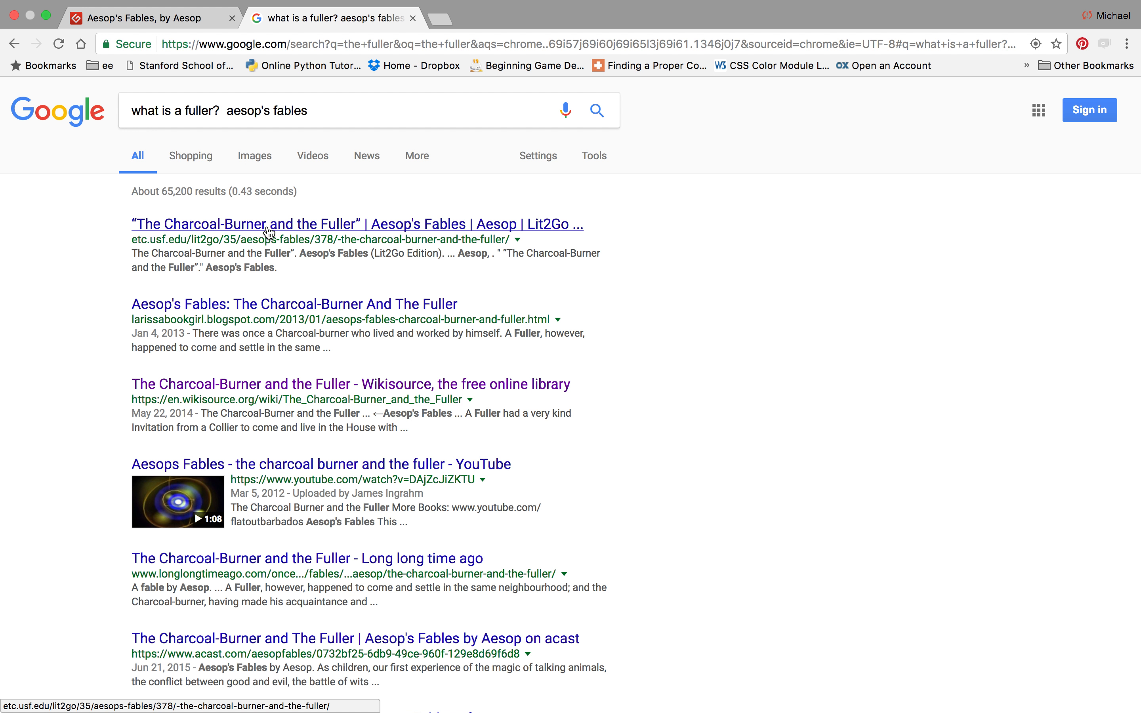
View the Lit2Go page of the fable, then return to the search results
left_click(356, 225)
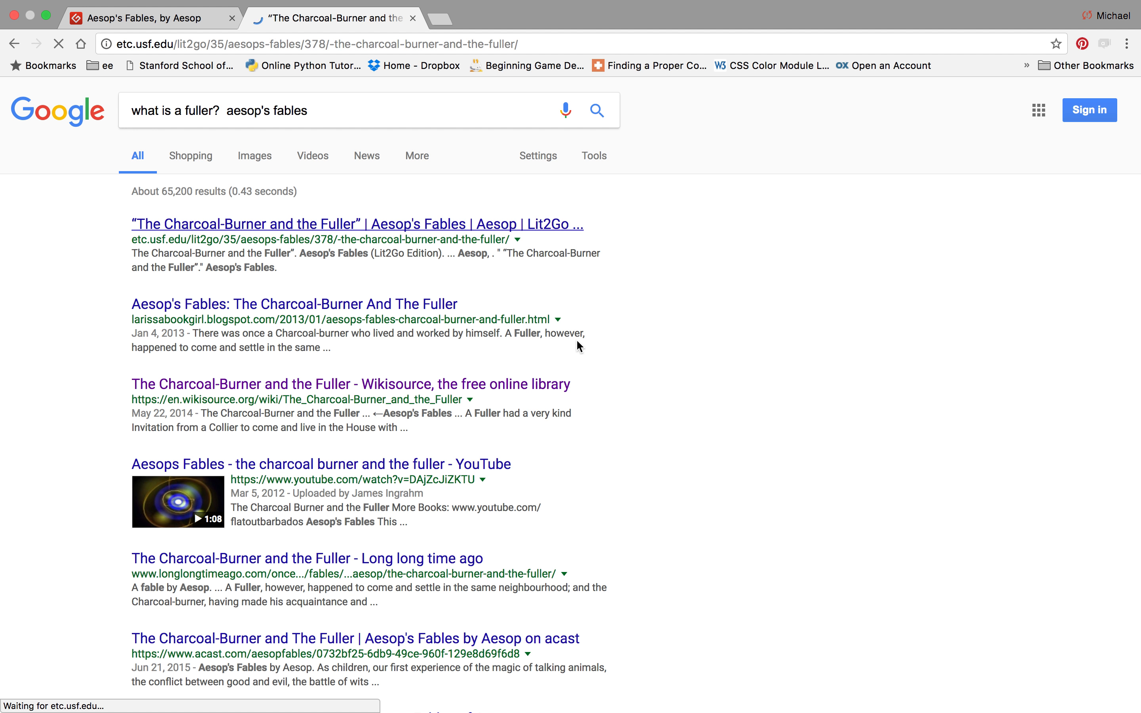
left_click(356, 224)
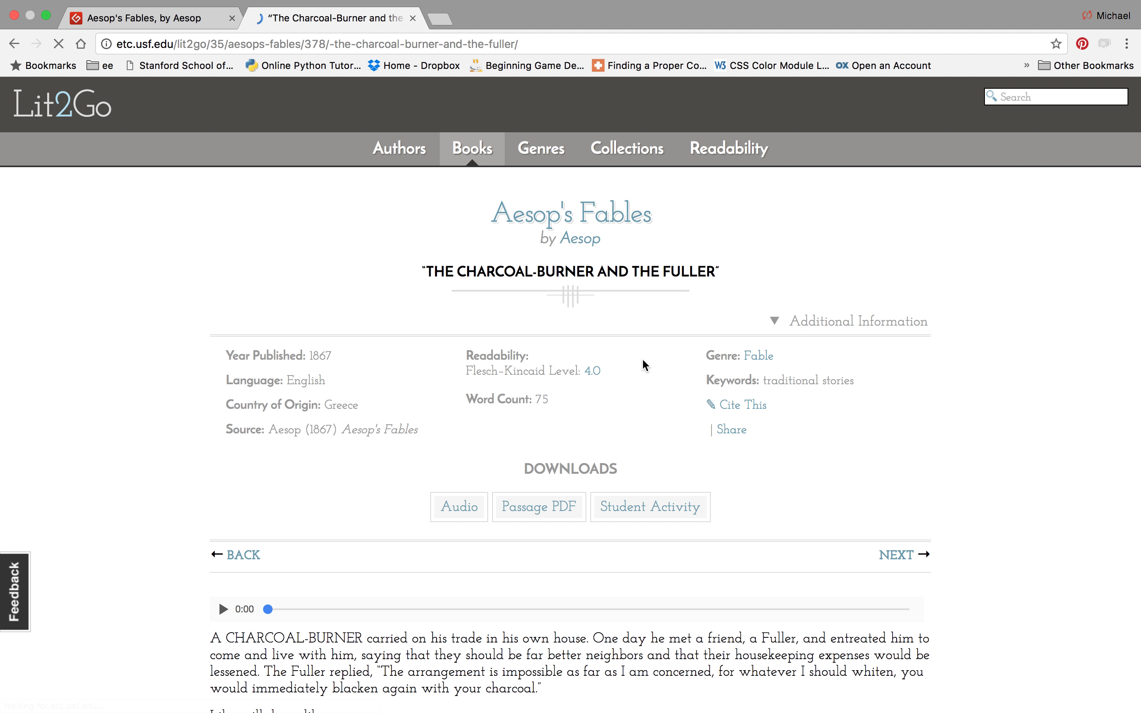
scroll("down", 3)
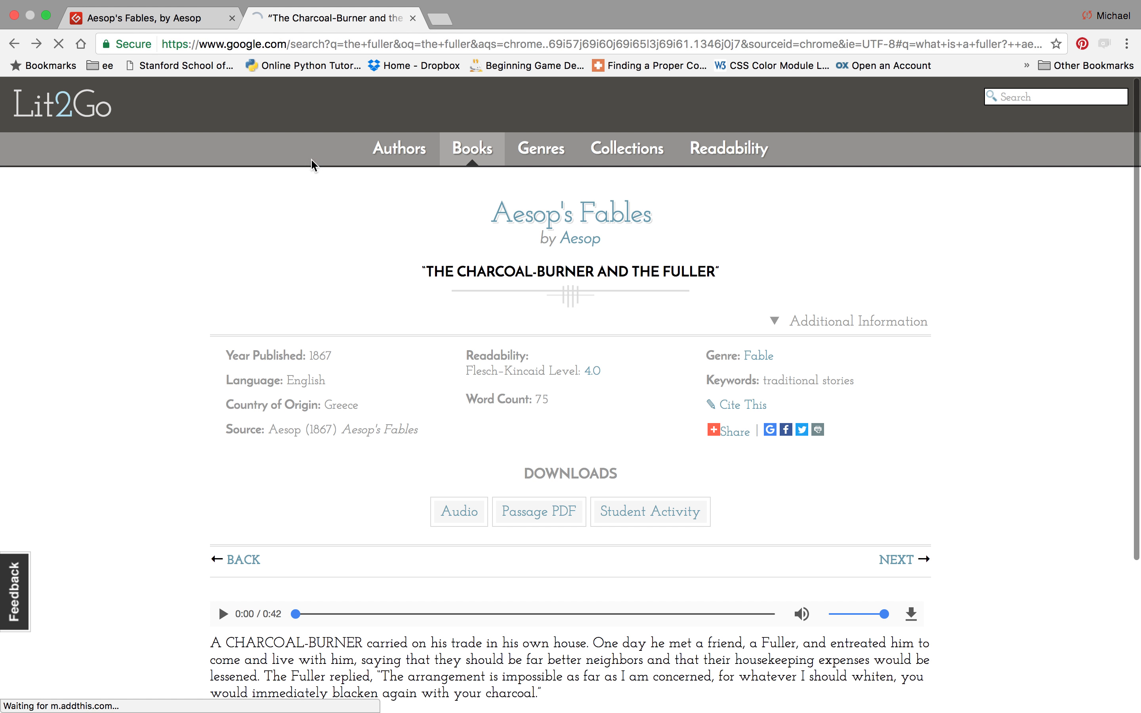
left_click(332, 17)
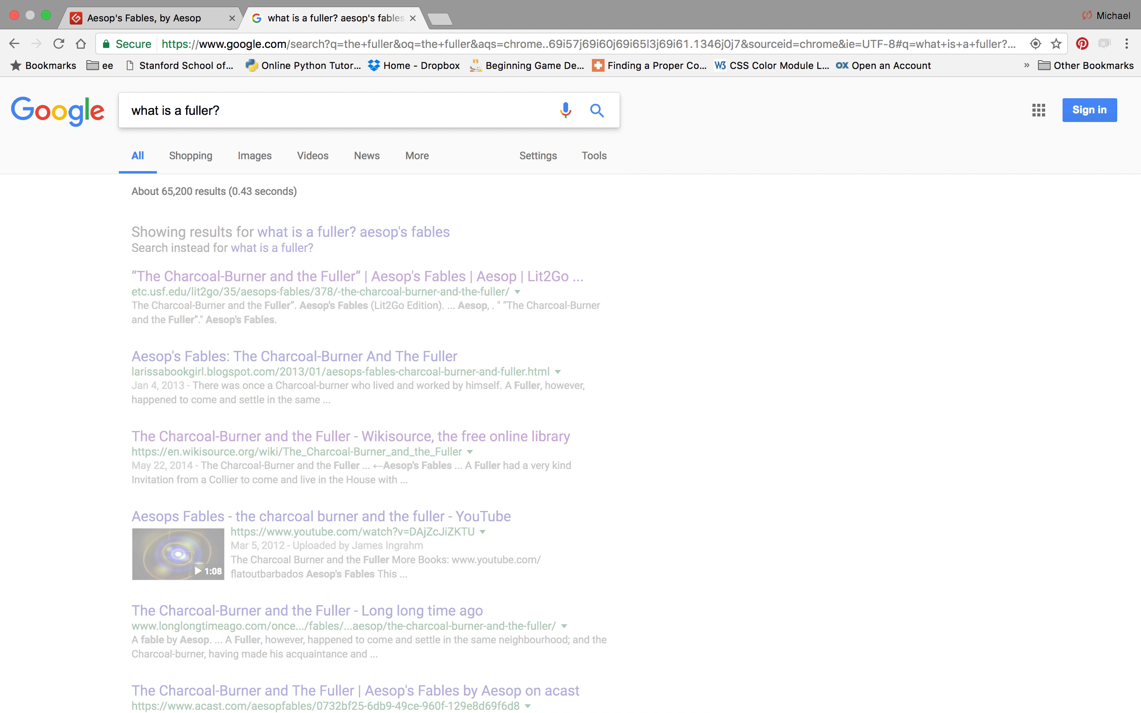
Search 'what is a fuller?' alone and go to the Fuller Wikipedia article
left_click(270, 248)
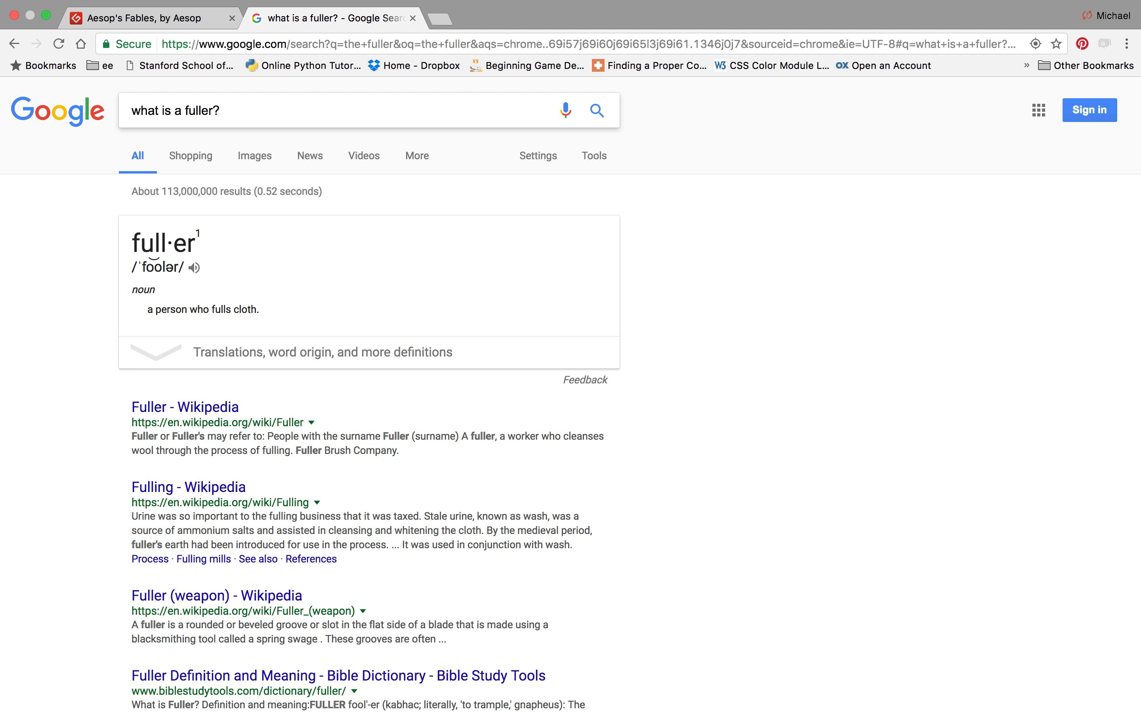
mouse_move(191, 206)
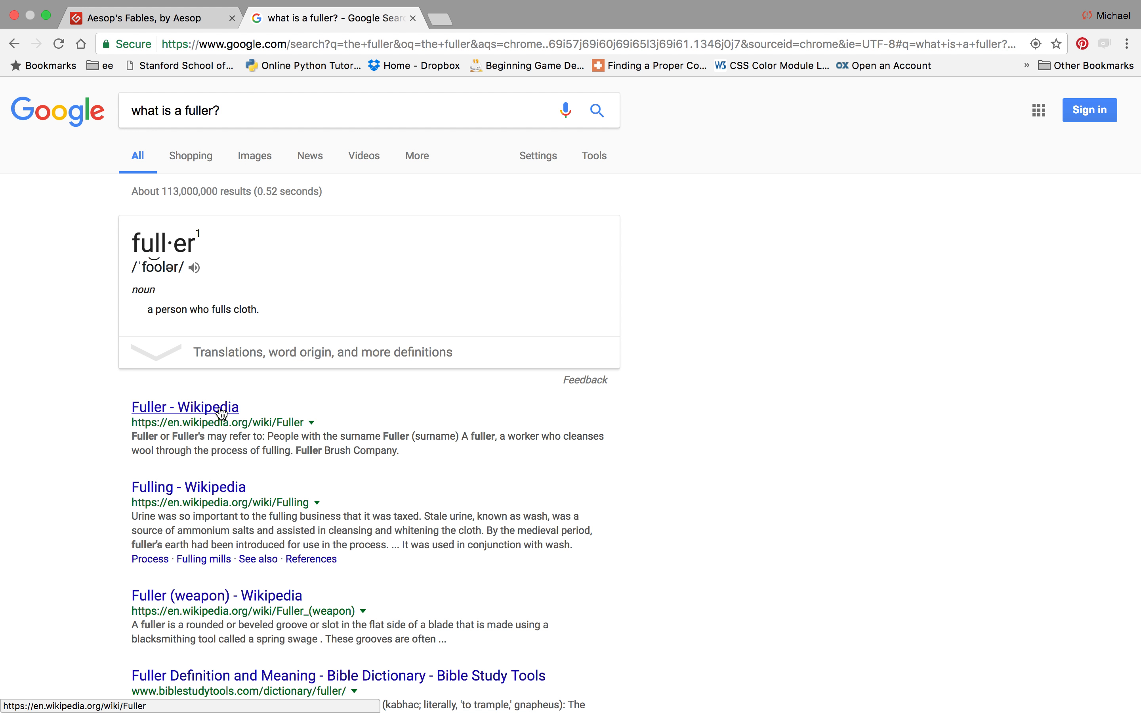
left_click(184, 406)
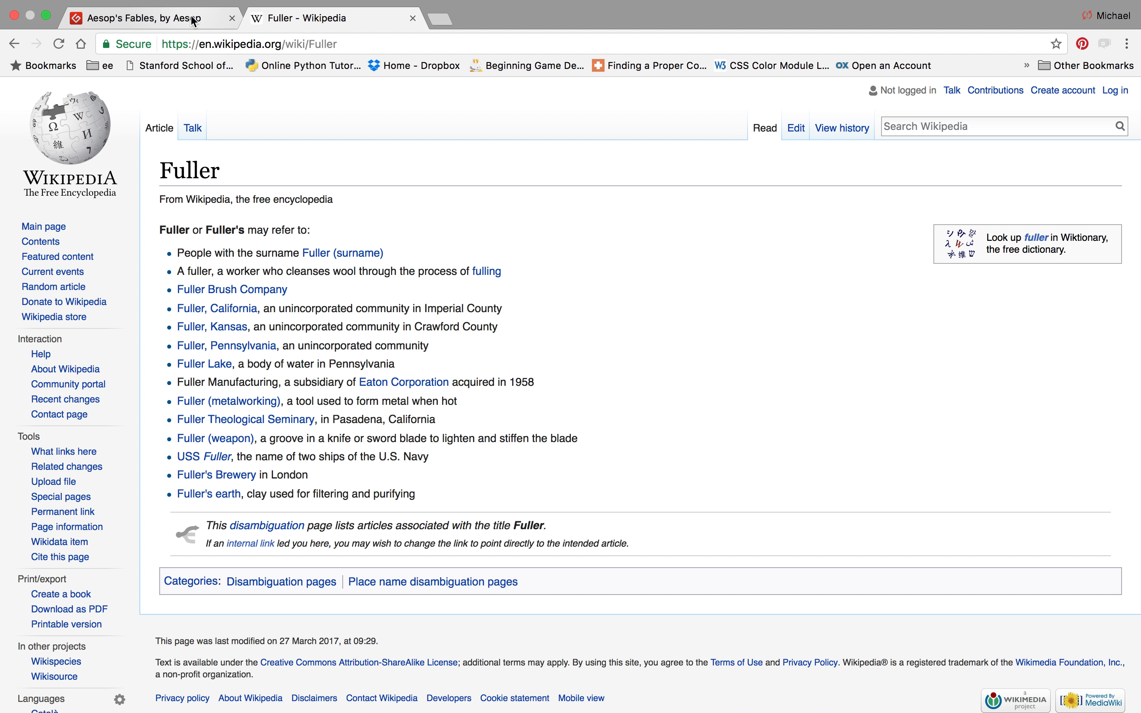
mouse_move(604, 183)
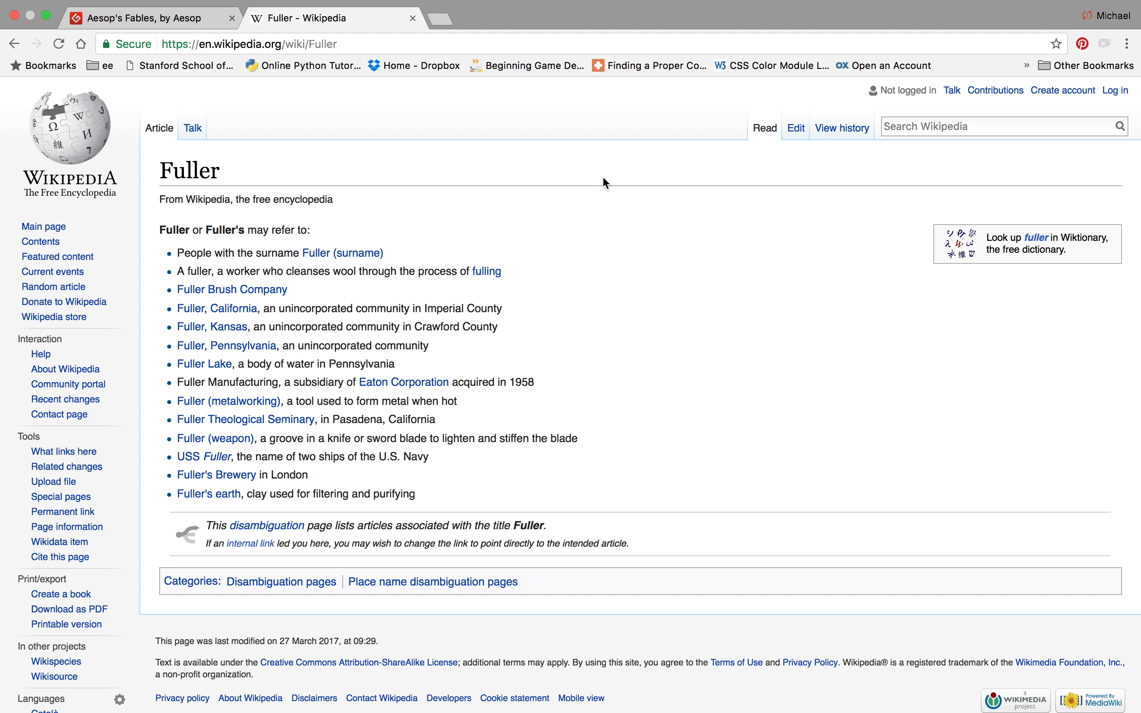
left_click_drag(233, 271, 501, 271)
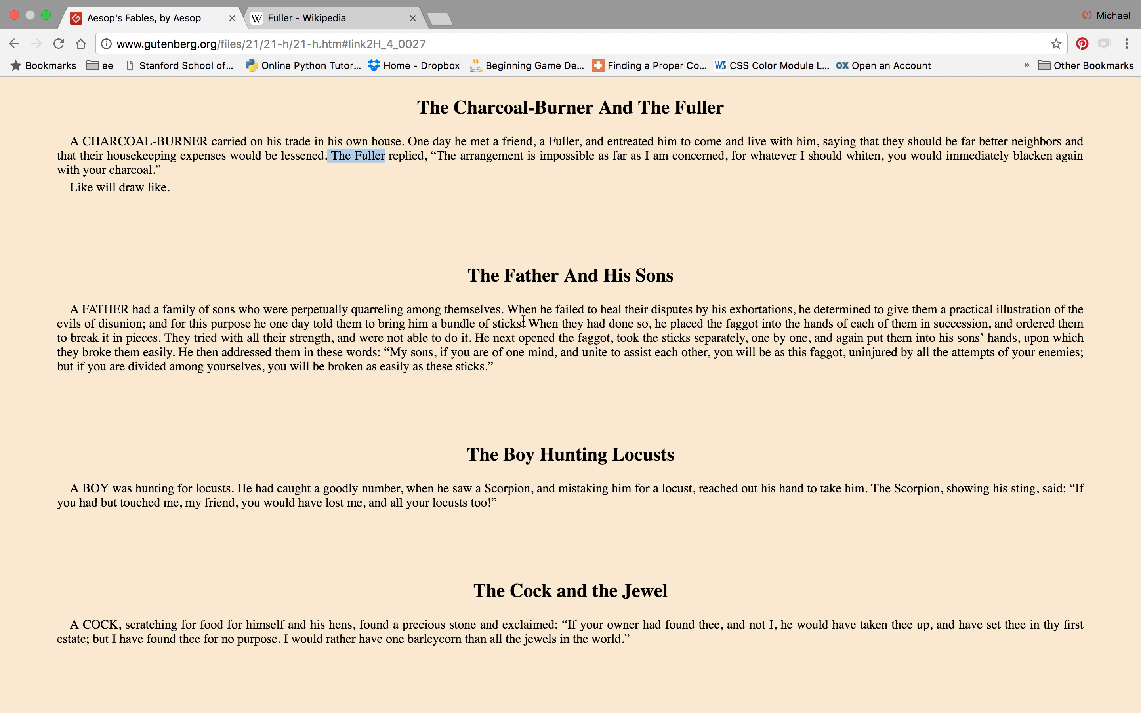
Clear the existing highlight in the Gutenberg fable text
left_click(351, 156)
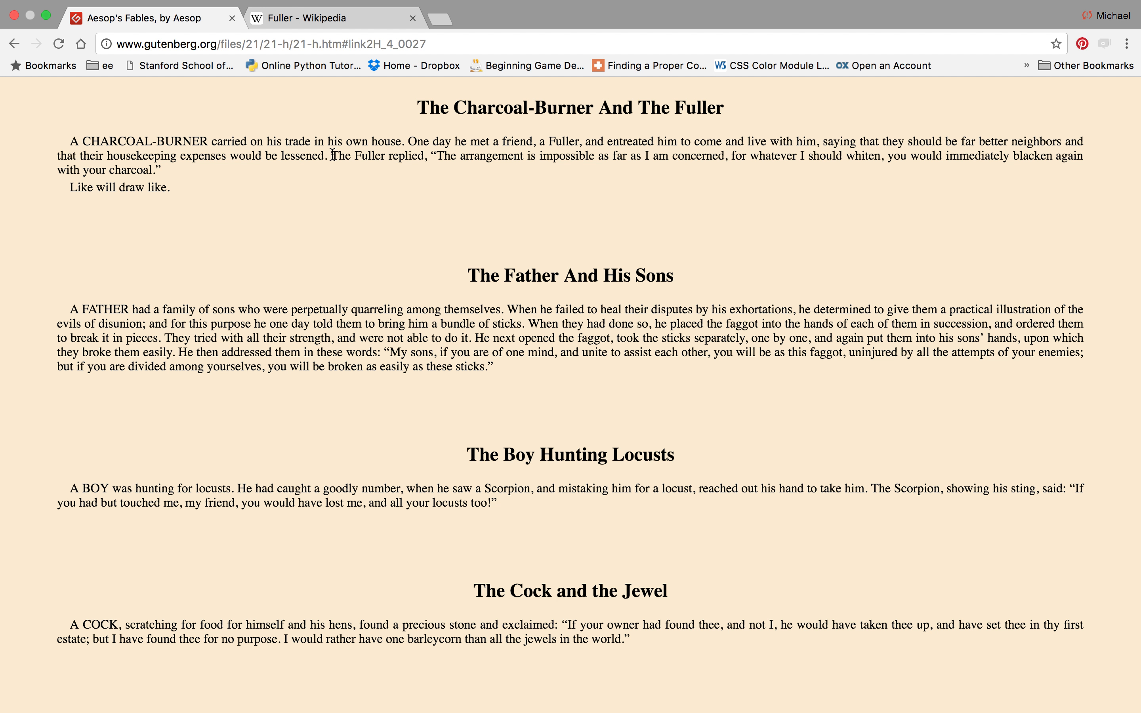
mouse_move(388, 154)
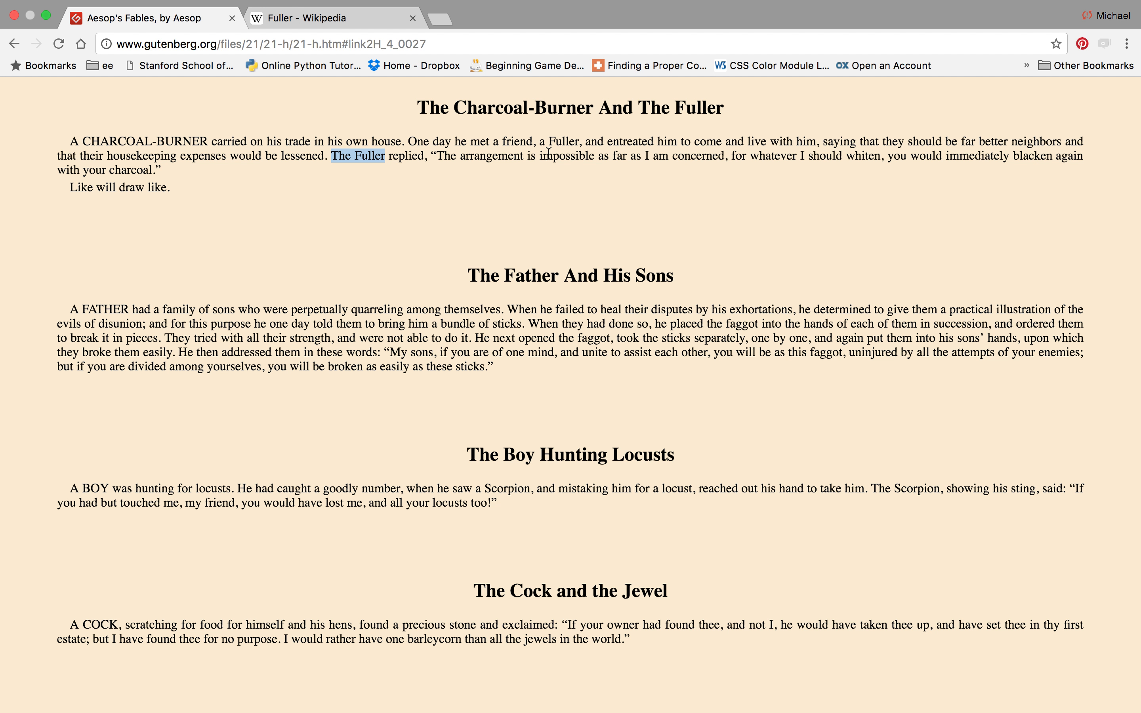
mouse_move(451, 184)
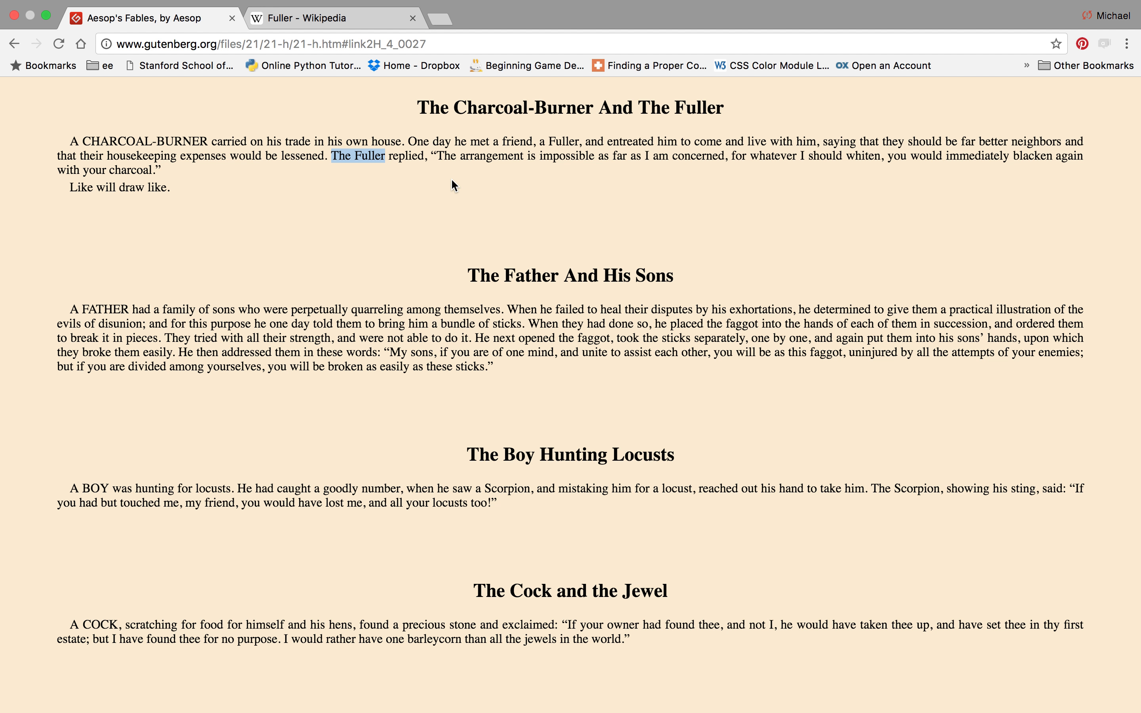
mouse_move(122, 231)
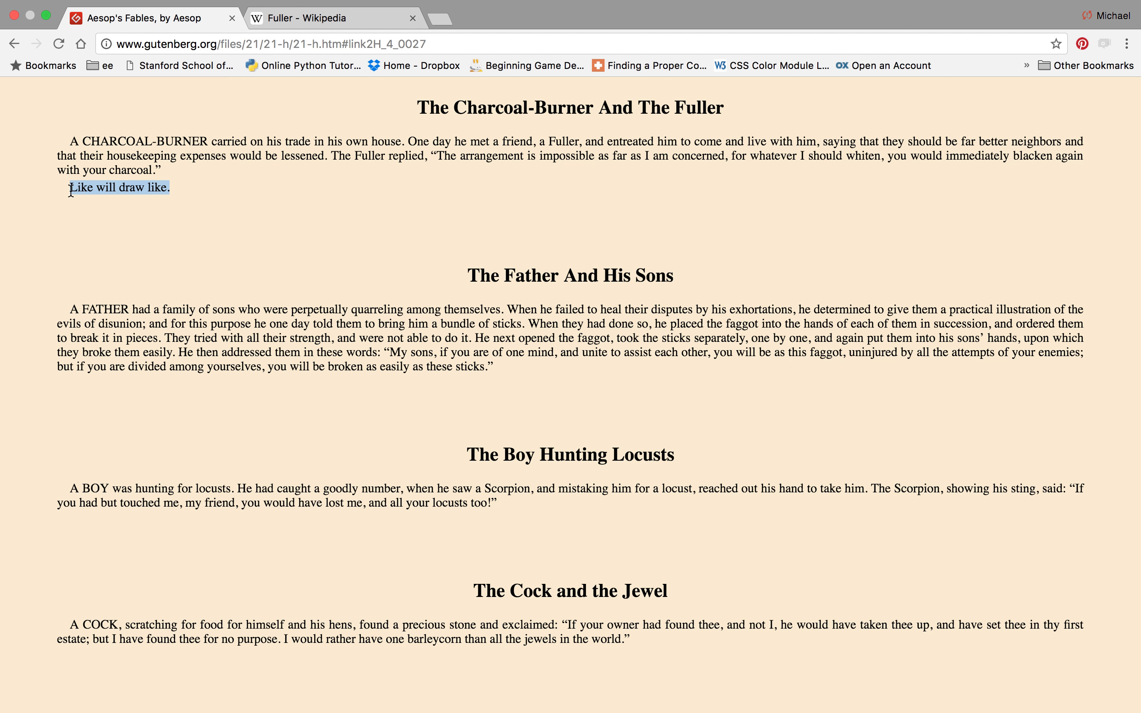
mouse_move(295, 234)
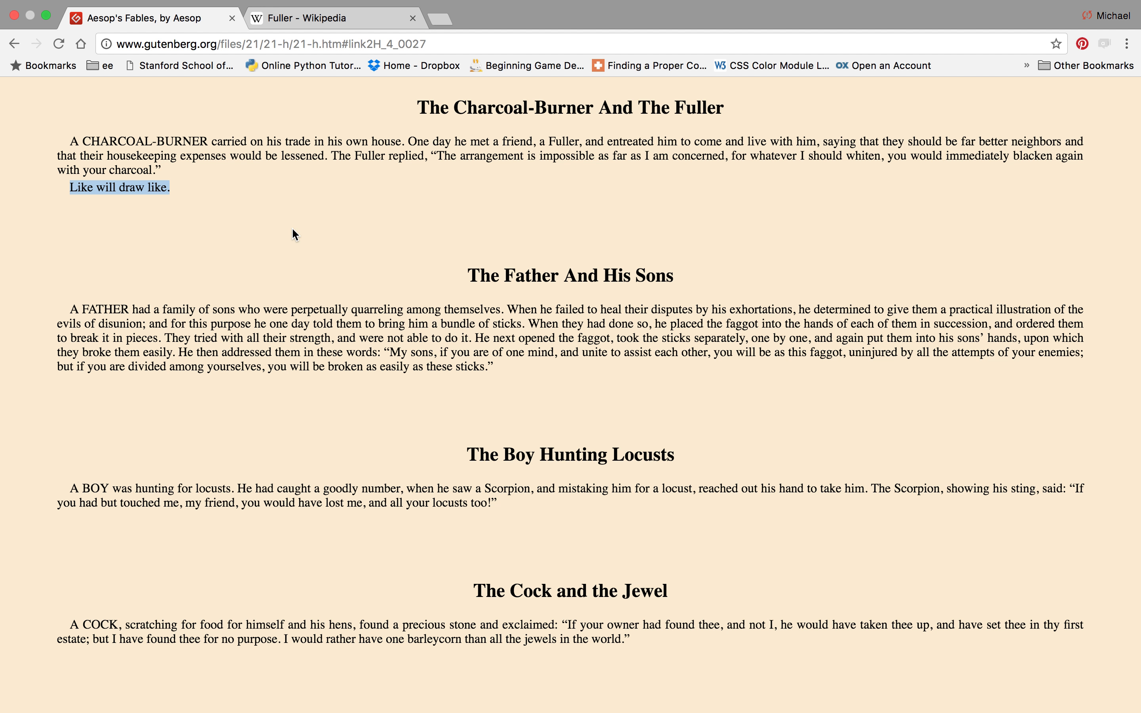